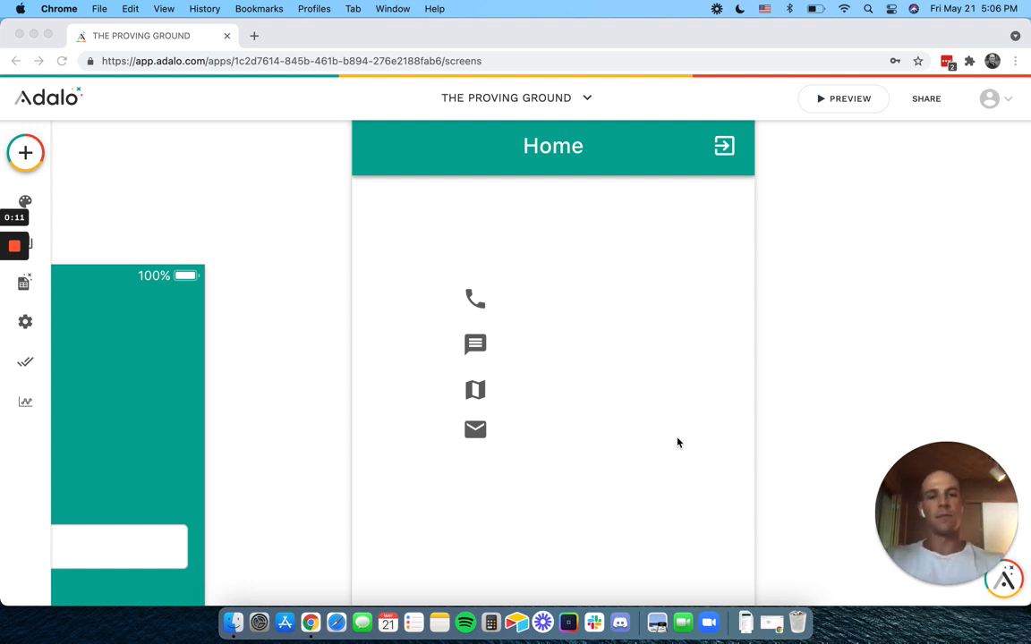
mouse_move(475, 297)
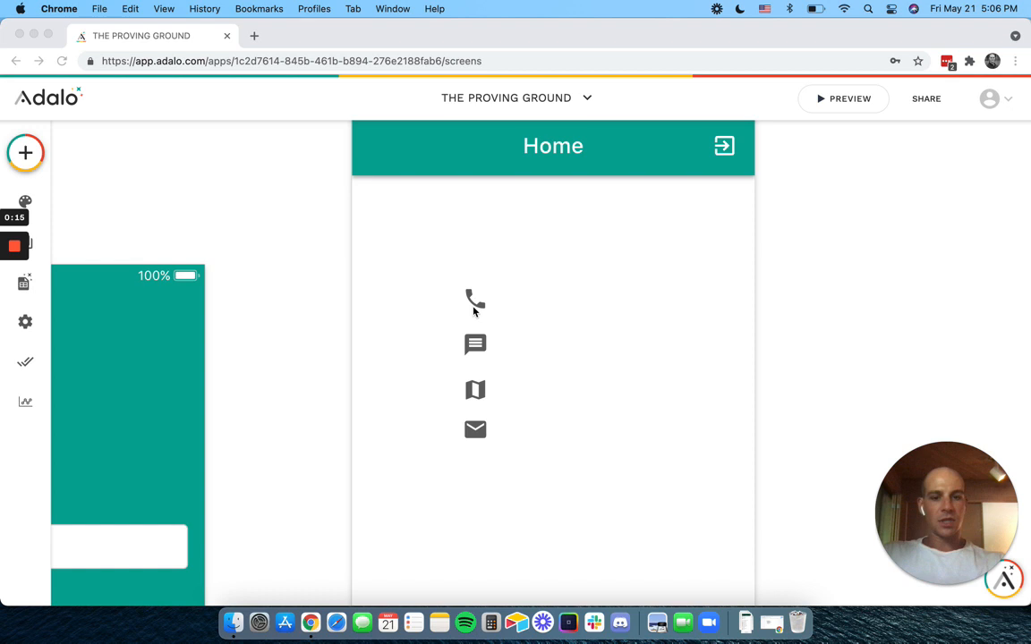
Inspect the phone, message and email icons' External Link actions, ending on the email icon.
click(475, 346)
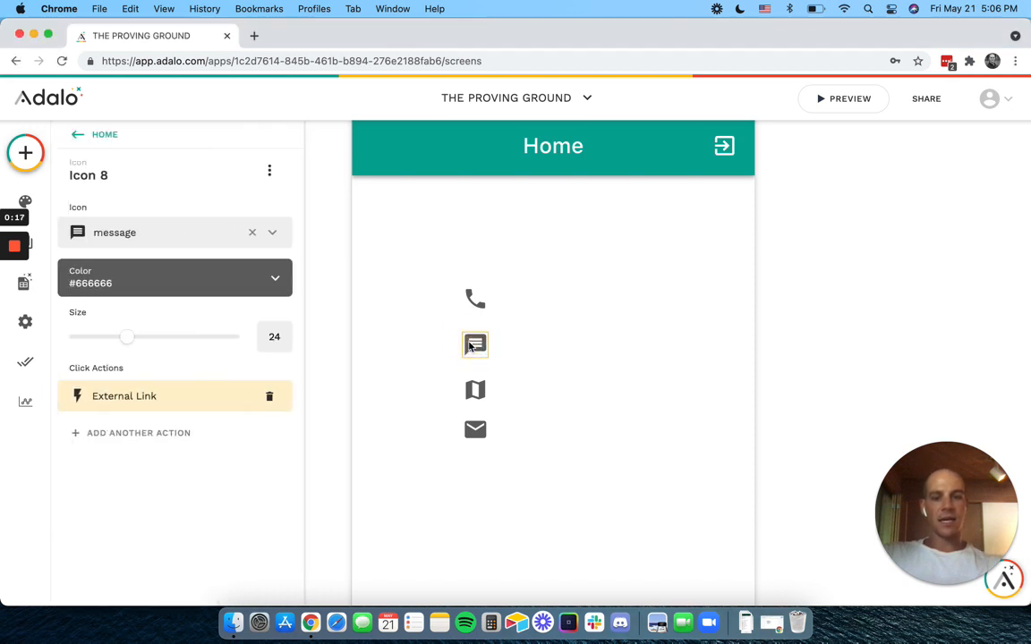
click(475, 389)
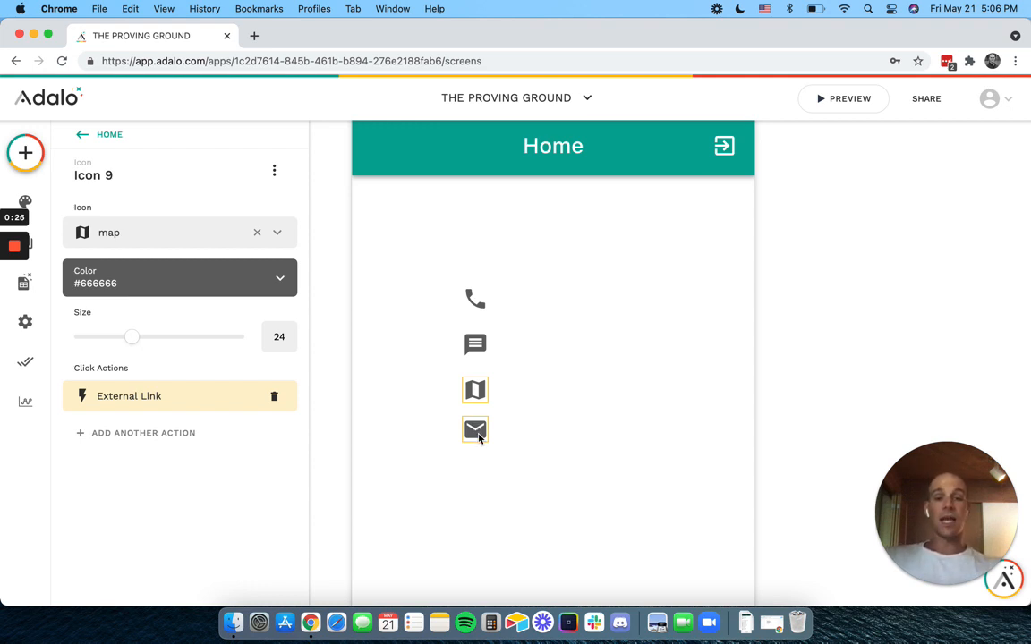
click(474, 430)
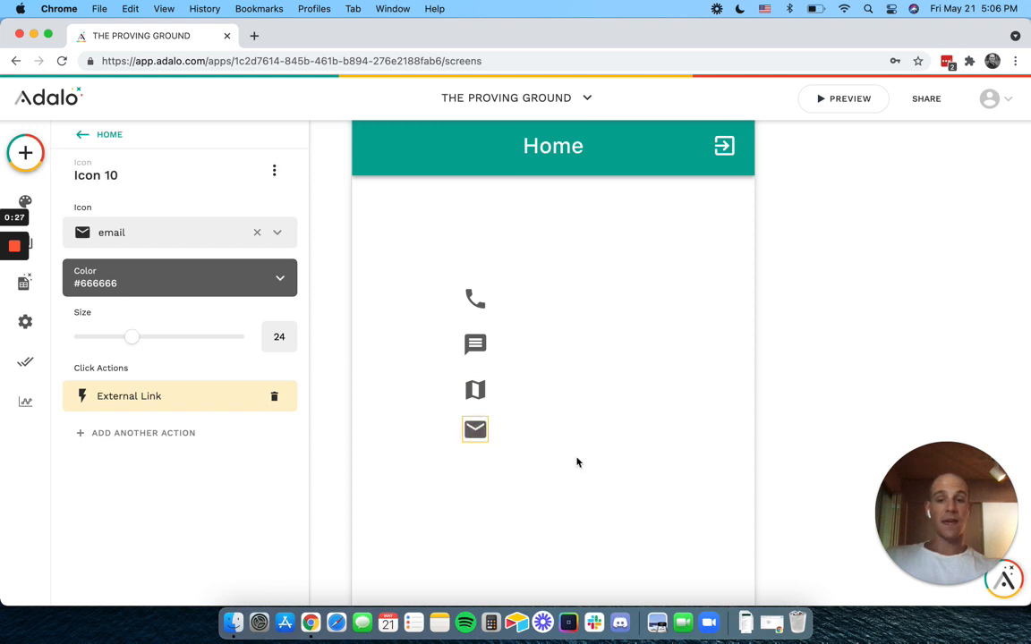
mouse_move(573, 423)
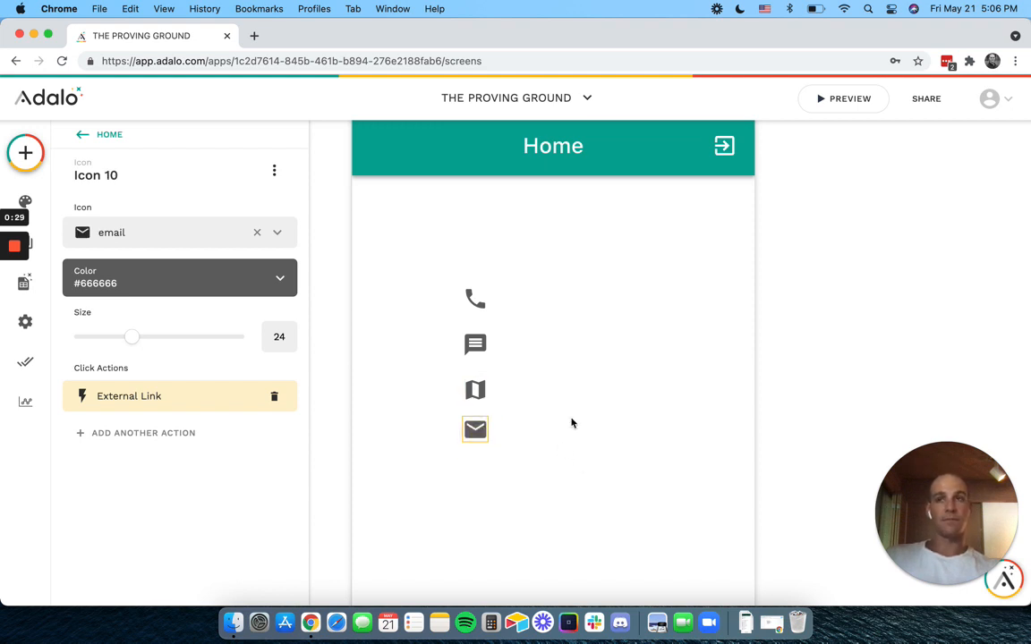
Set the phone icon's External Link URL to tel: plus magic text and confirm.
click(475, 298)
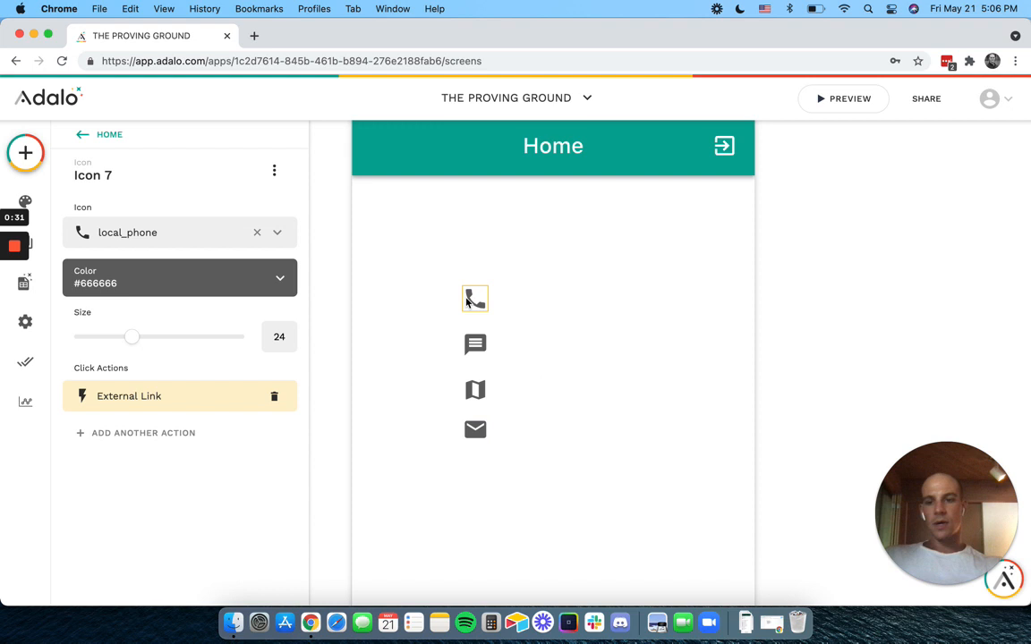
mouse_move(480, 304)
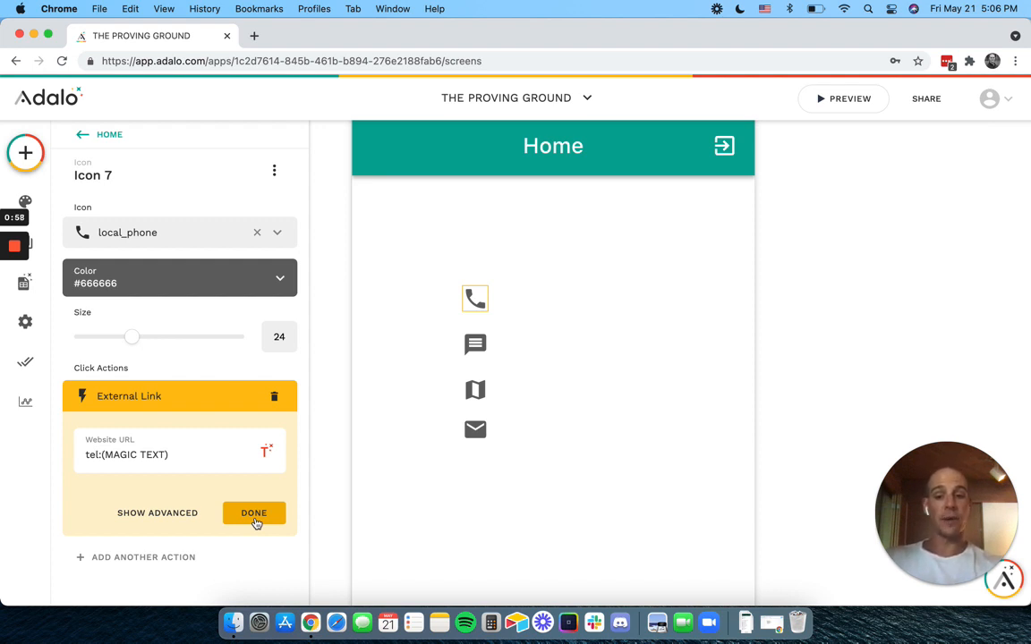
click(254, 513)
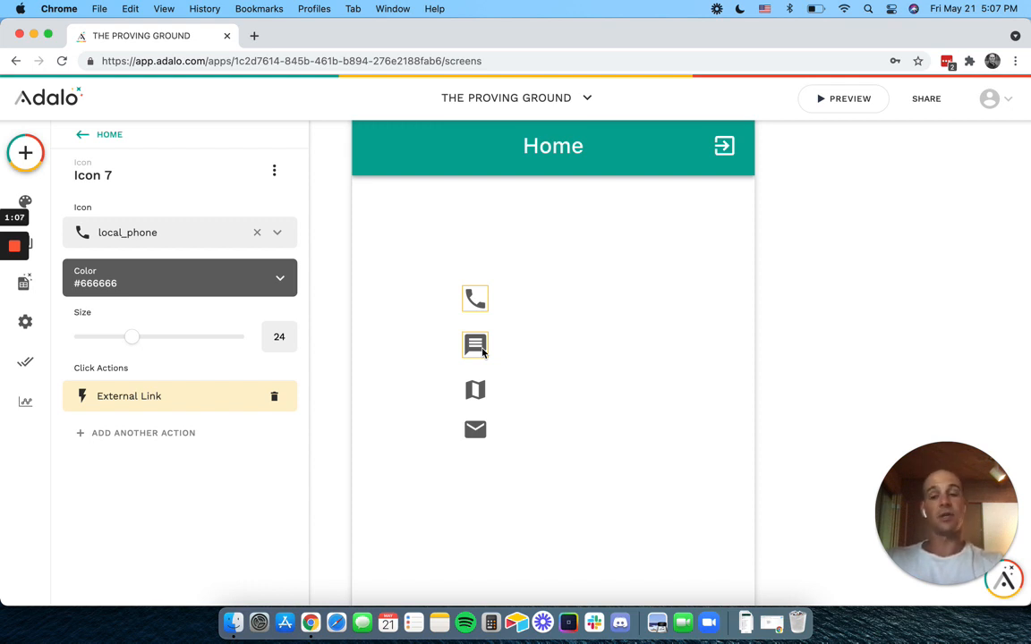
Select the message icon and expand its External Link action to review it.
click(475, 345)
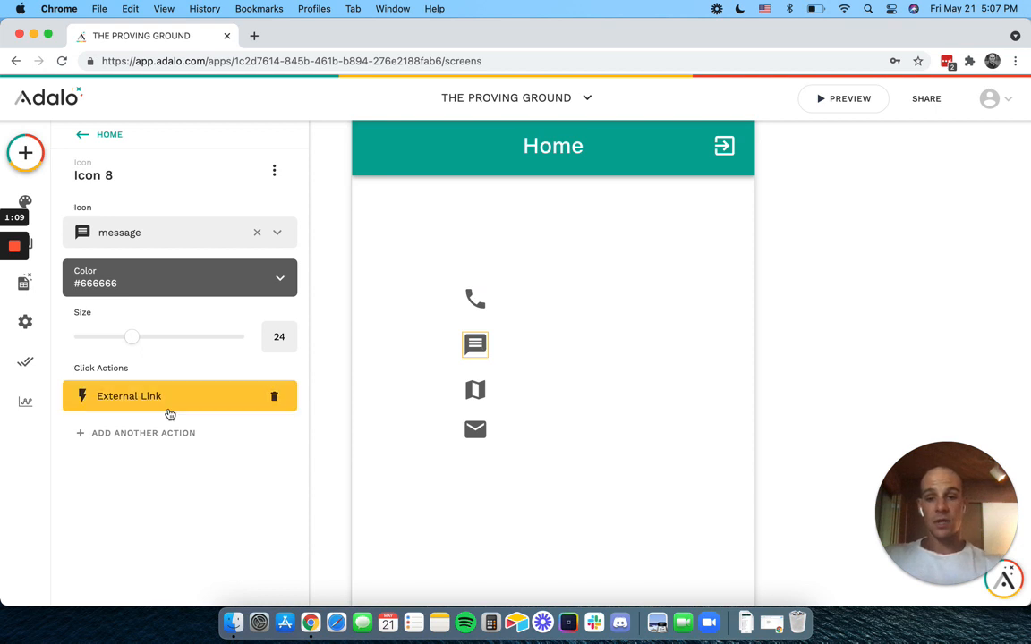
click(129, 396)
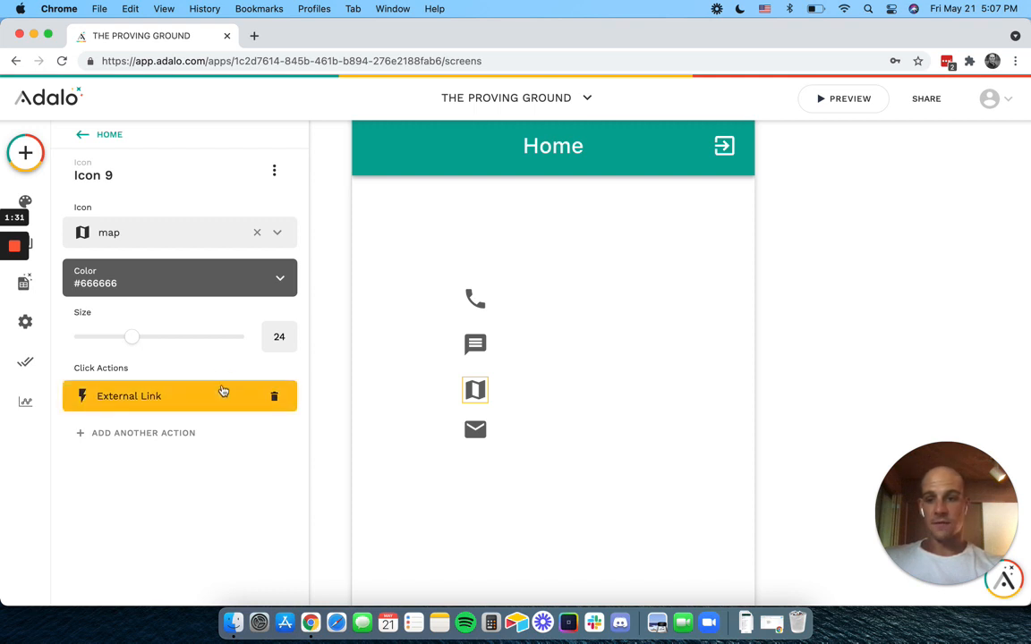
Point the map icon's link to google.com/maps/search/ with magic text, then select the email icon.
click(129, 395)
text(google.com/maps/search/(MAGIC TEXT))
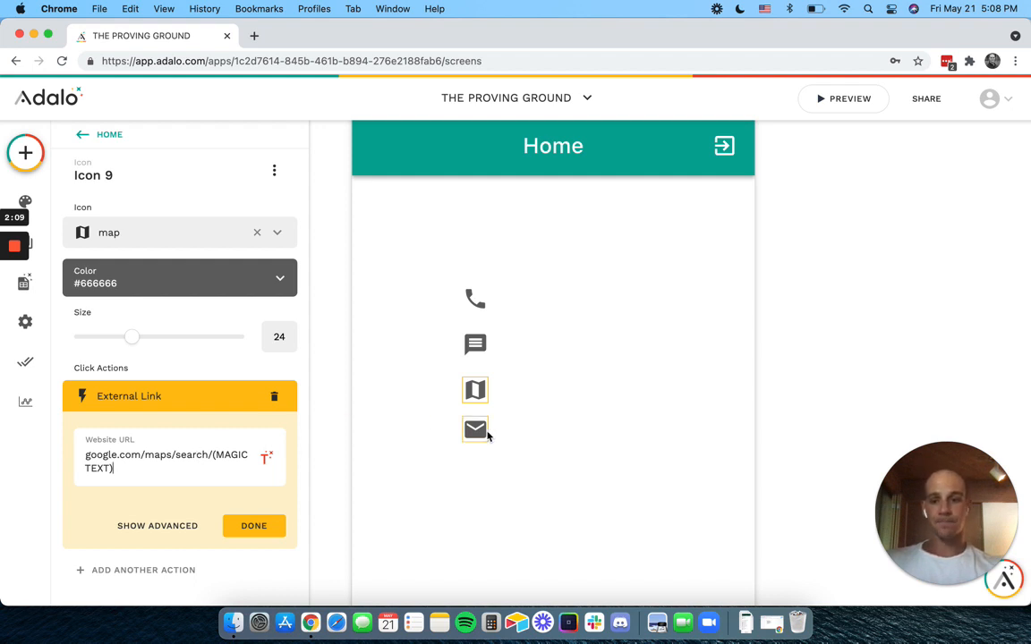
click(475, 430)
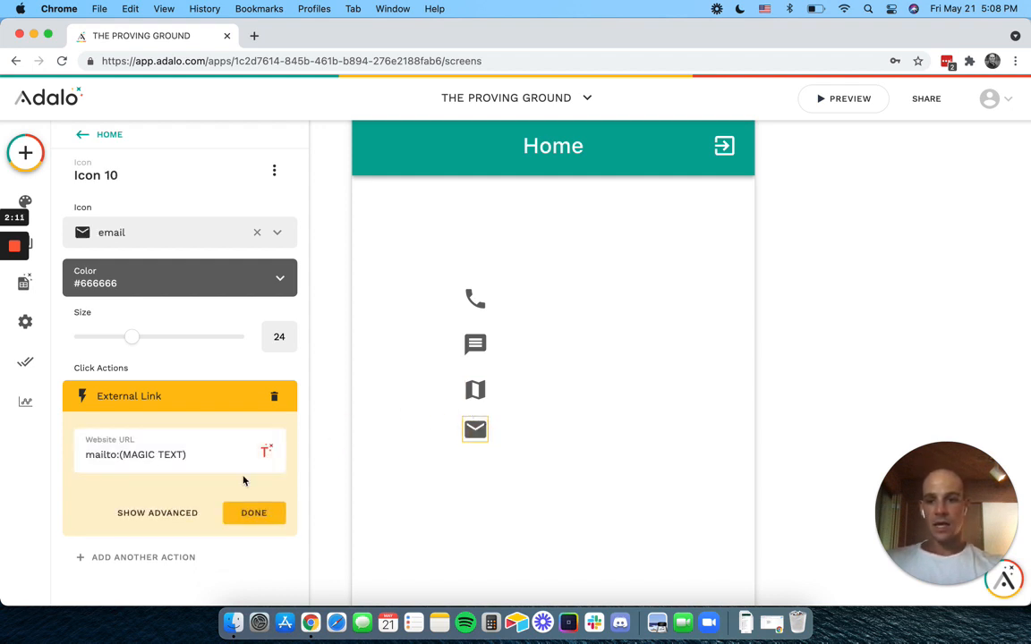